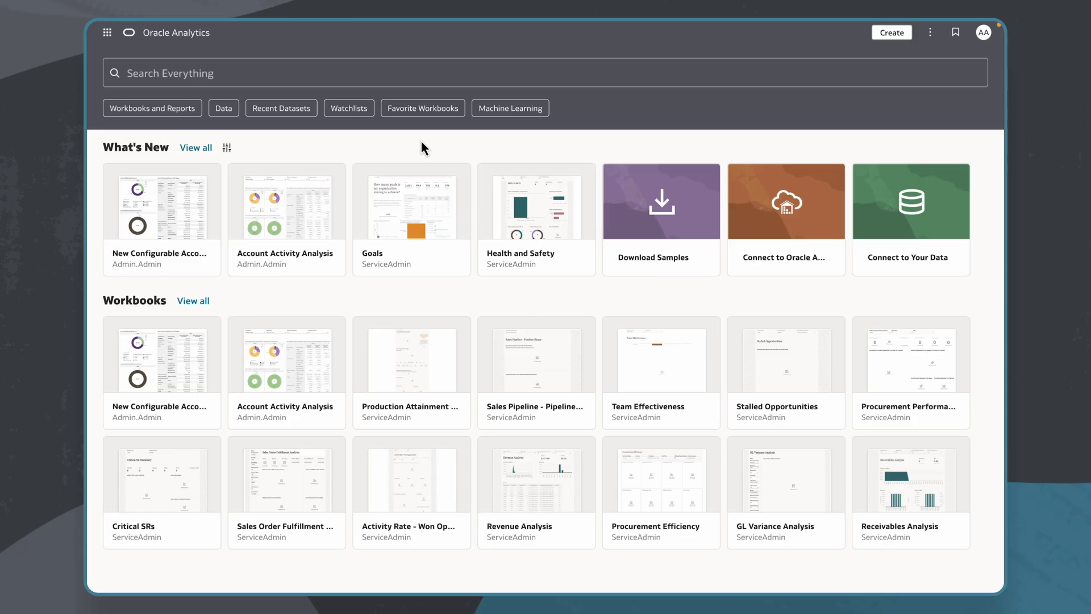
Browse the catalog to Shared Folders > Oracle > Fusion HCM > Detail Dashboards > Health and Safety.
click(108, 32)
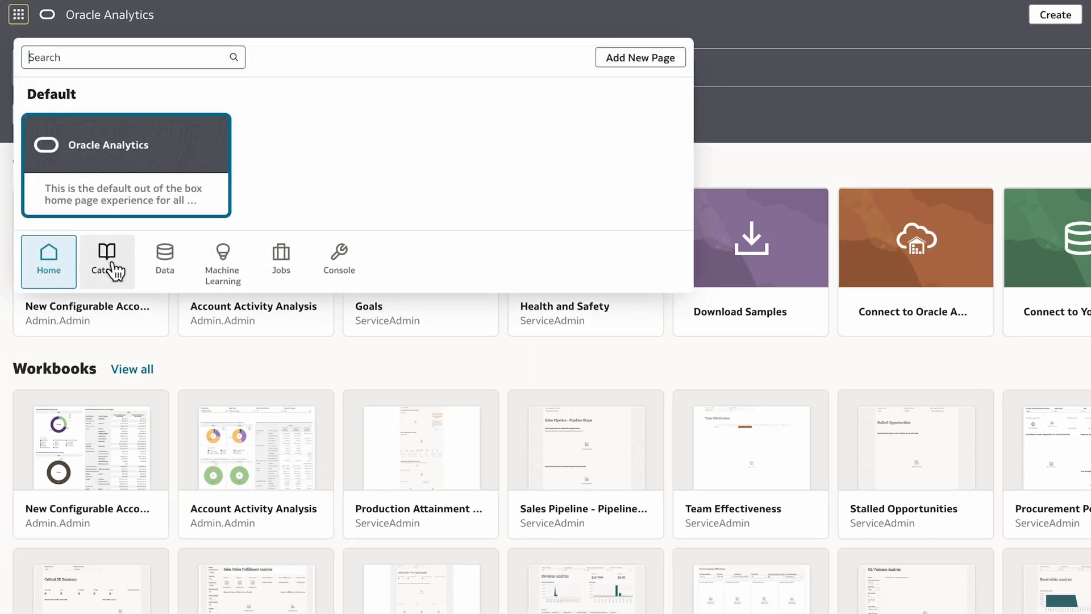
click(107, 261)
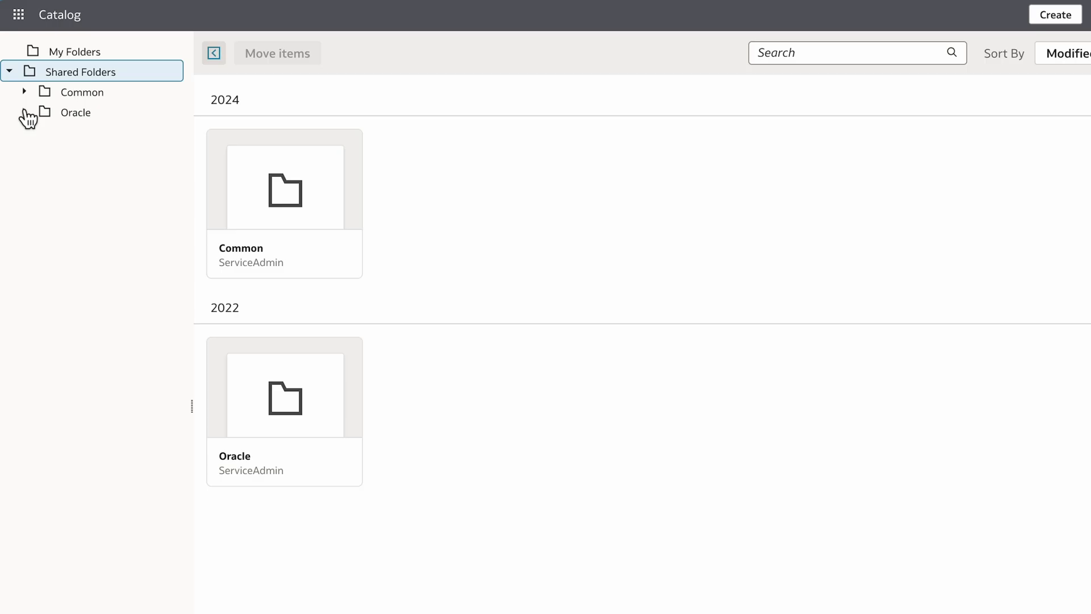
click(23, 112)
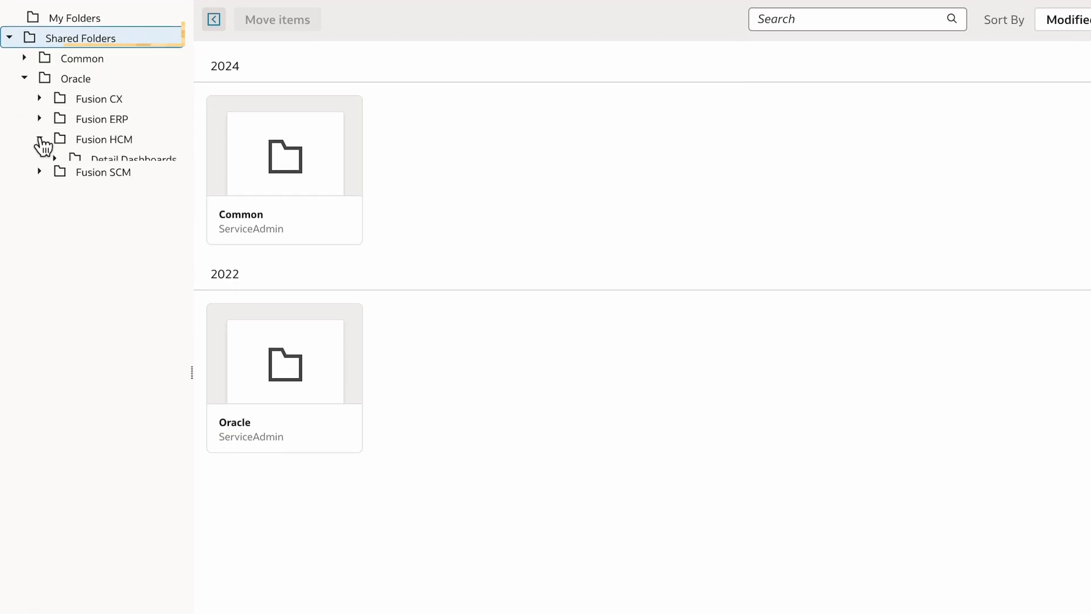
click(40, 139)
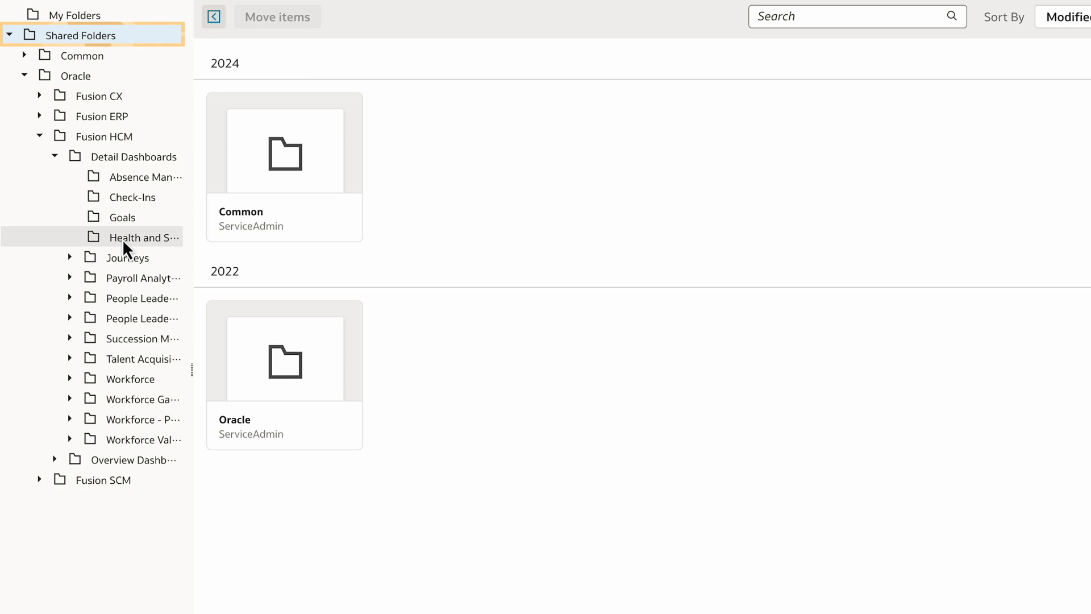
click(144, 236)
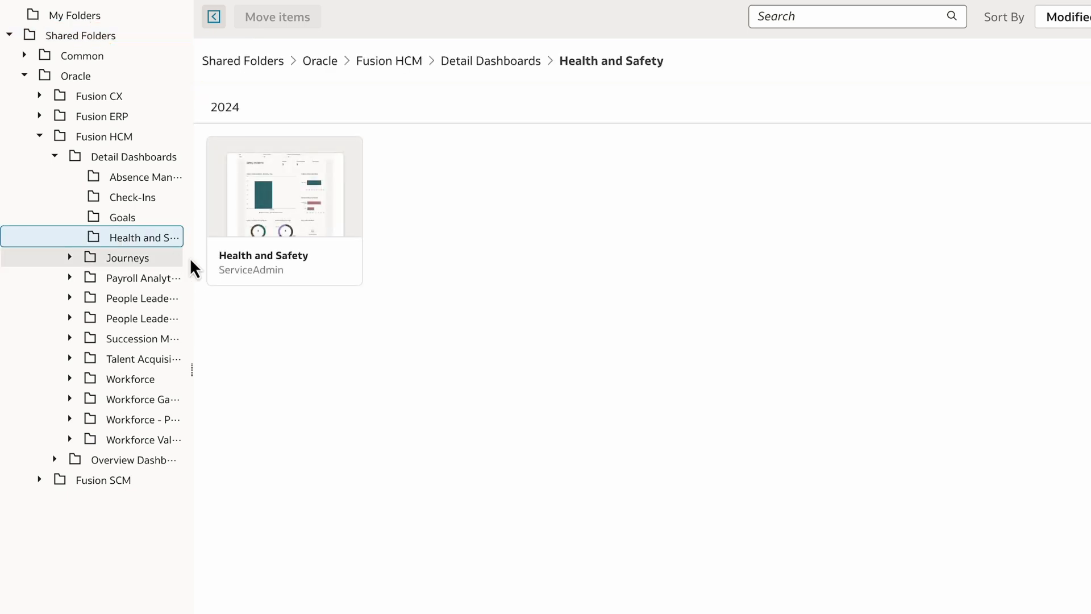
Open the Health and Safety workbook's schedule inspector on its General details tab.
click(369, 198)
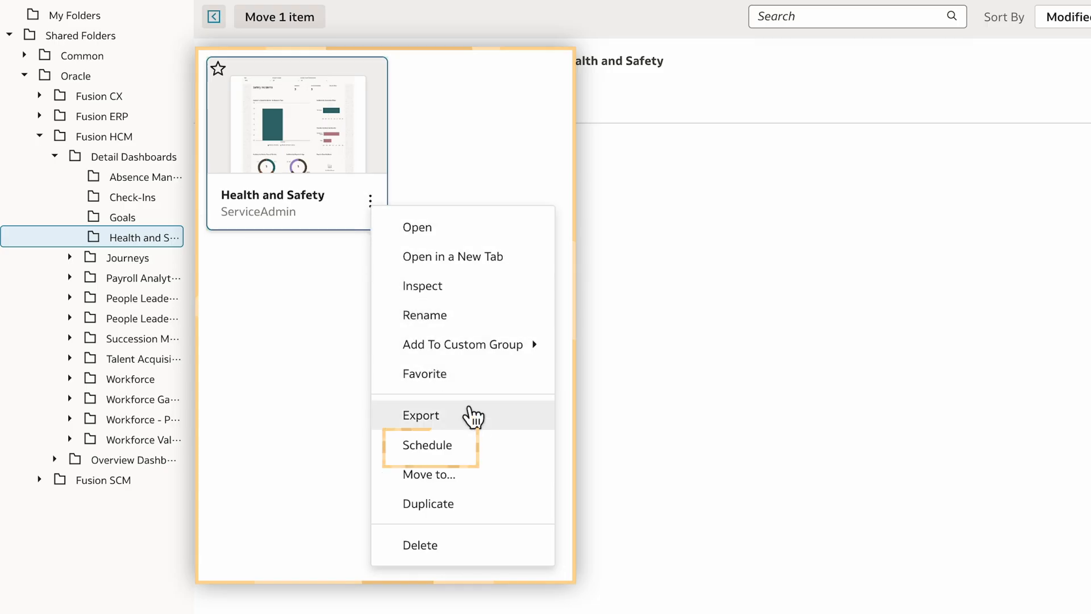
click(428, 445)
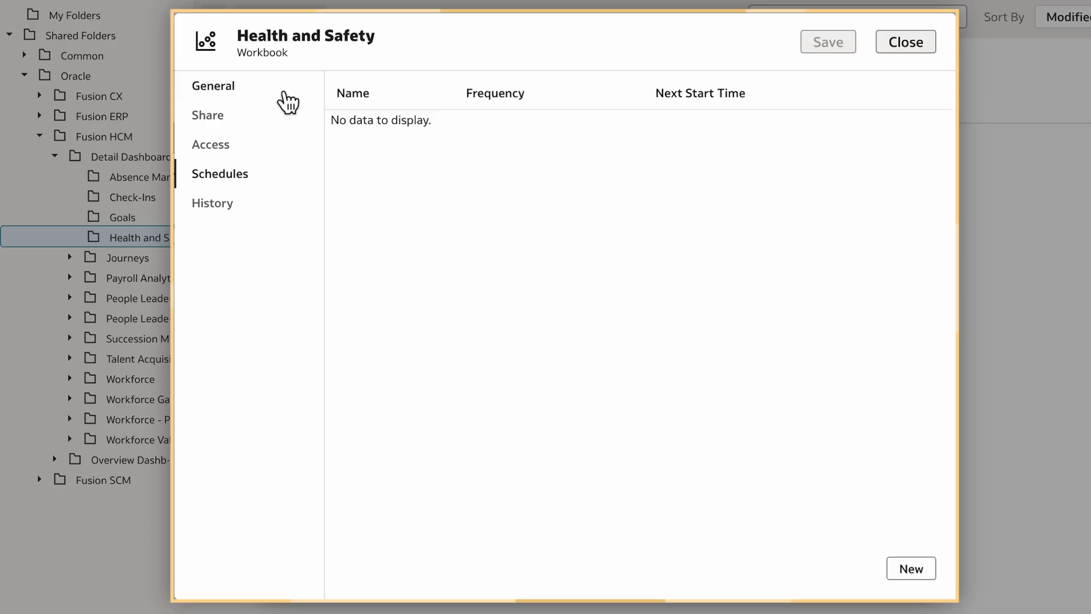
click(213, 86)
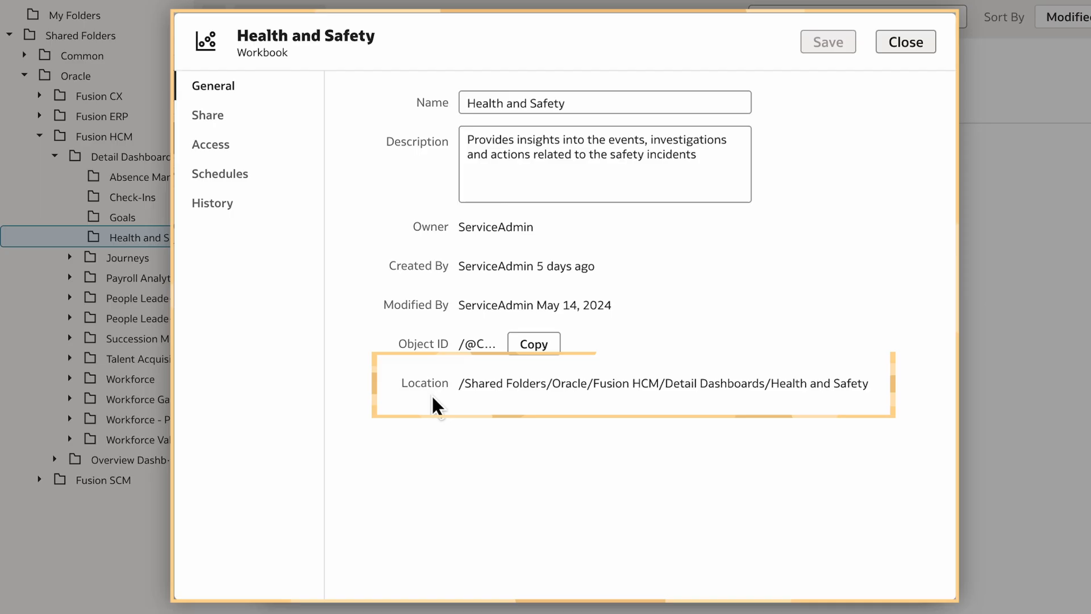
mouse_move(755, 414)
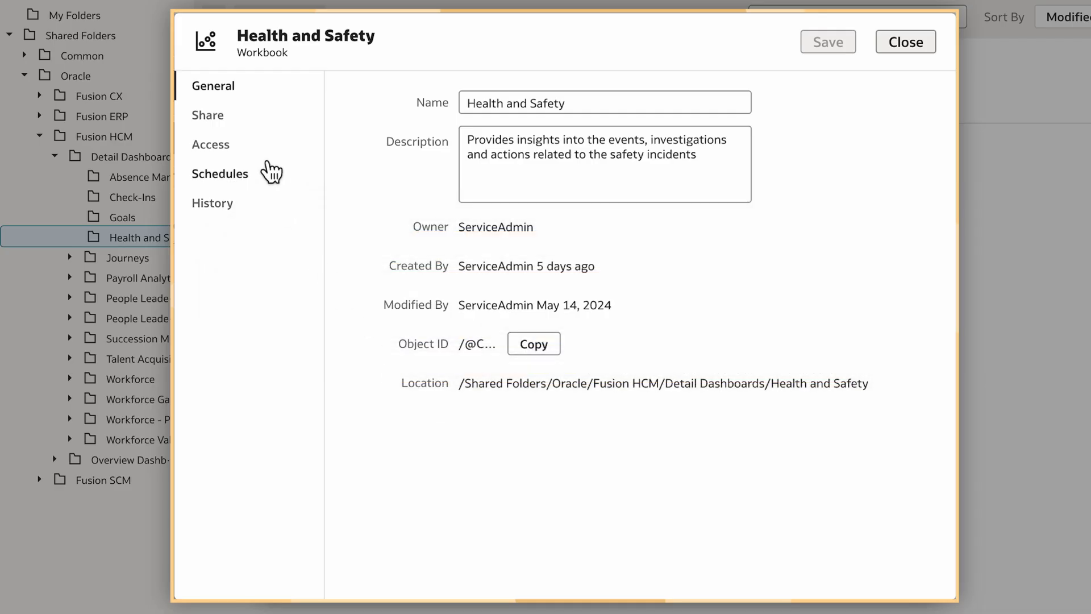
Check the workbook's Share and Access permissions, ending on the empty Schedules list.
click(208, 115)
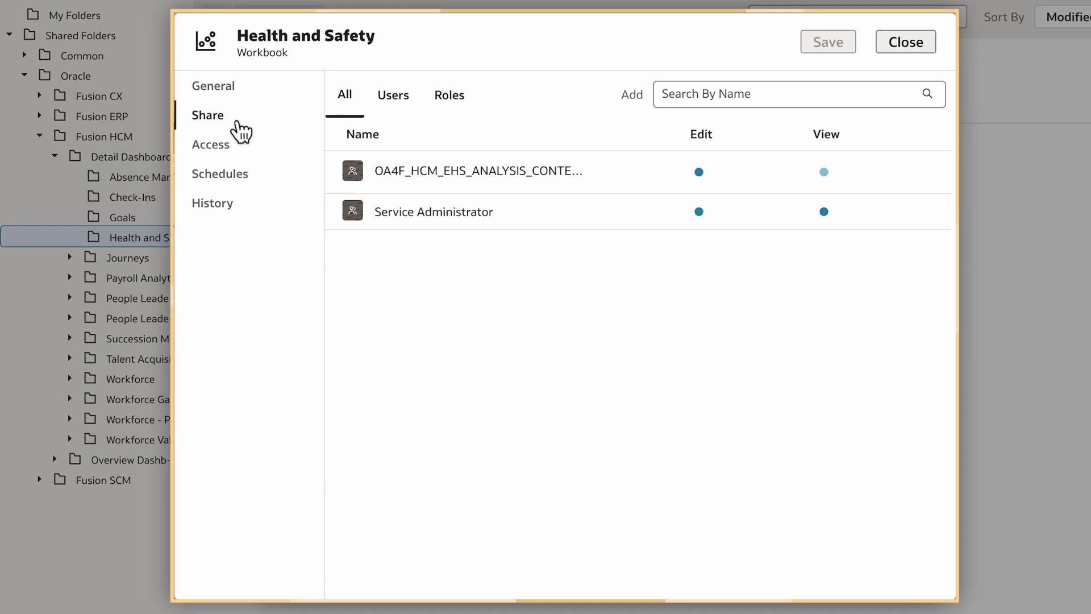
click(434, 211)
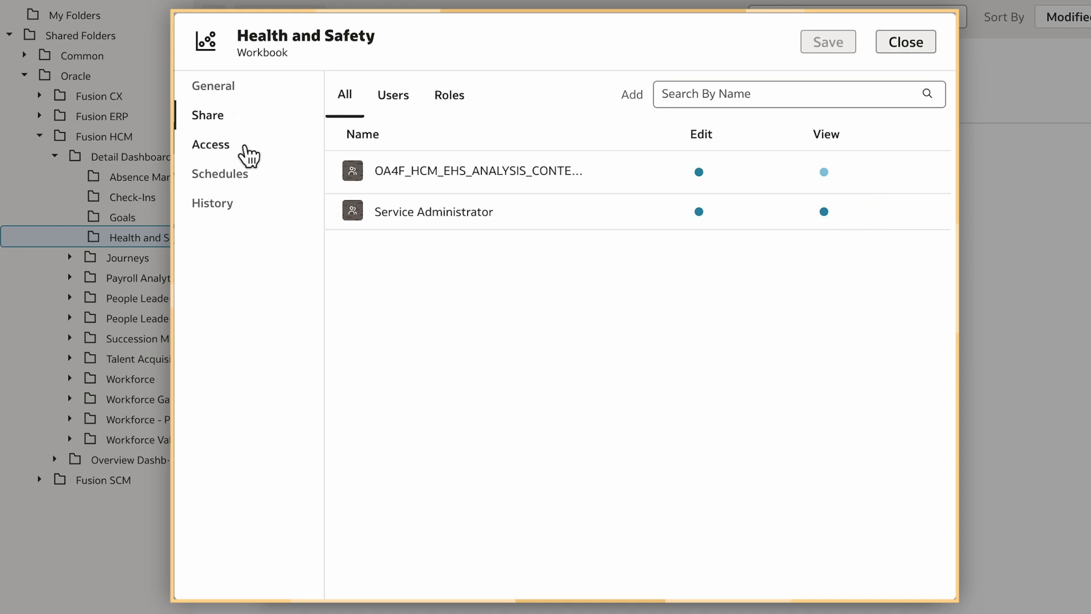
click(210, 144)
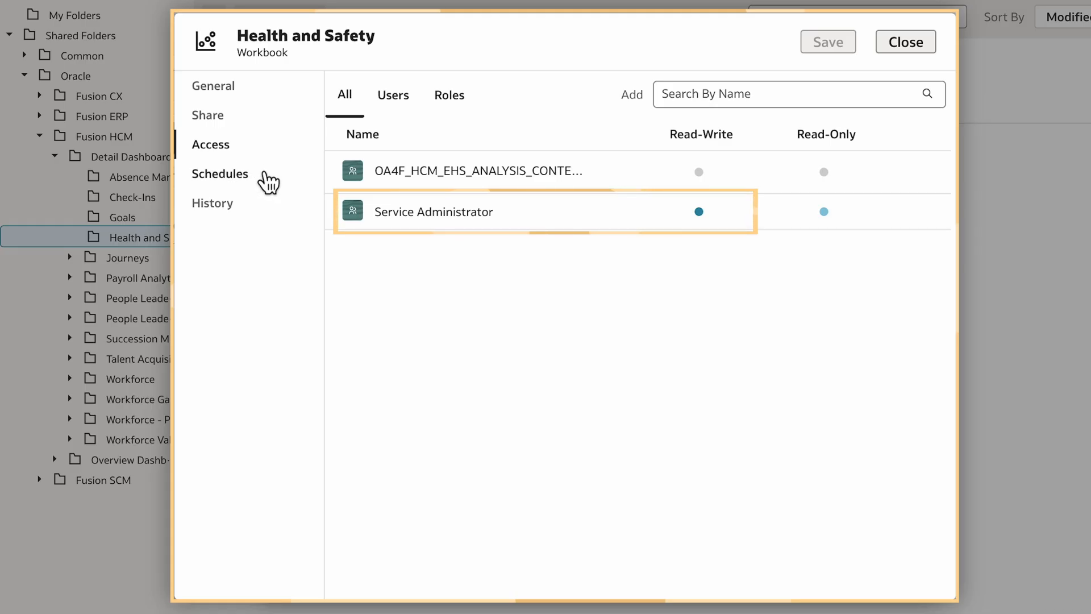
click(220, 174)
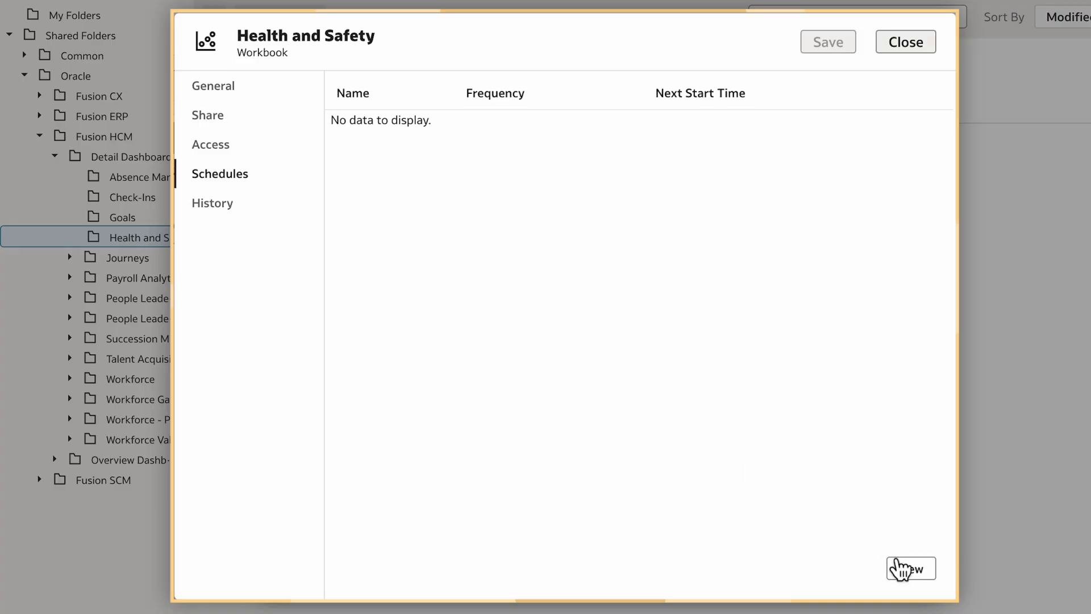
Create a new schedule with Acrobat (pdf) format, Incidents canvas and Auto Detect size.
click(911, 568)
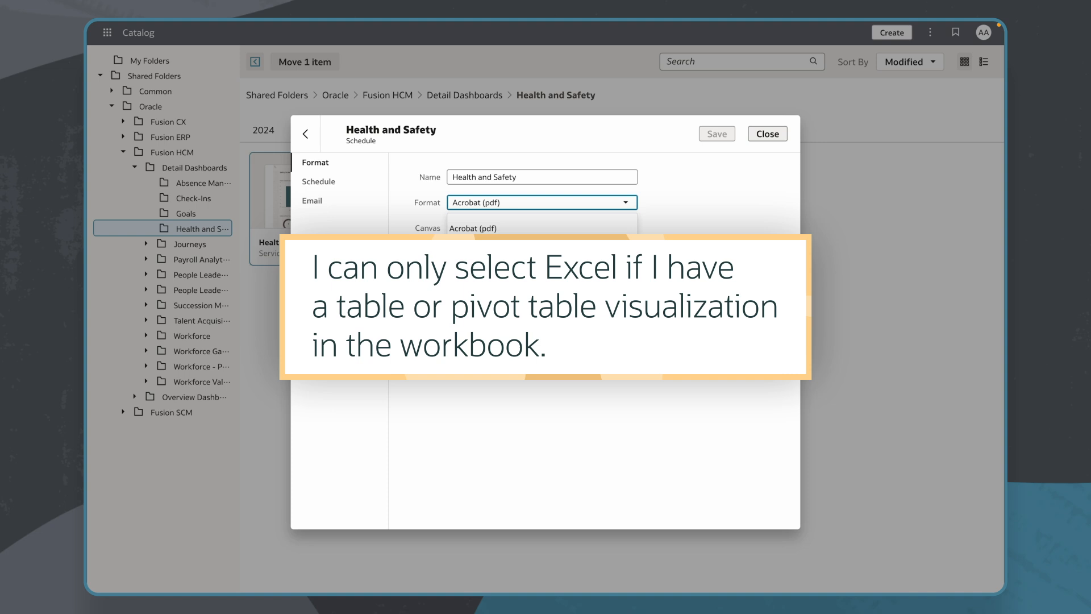
click(542, 203)
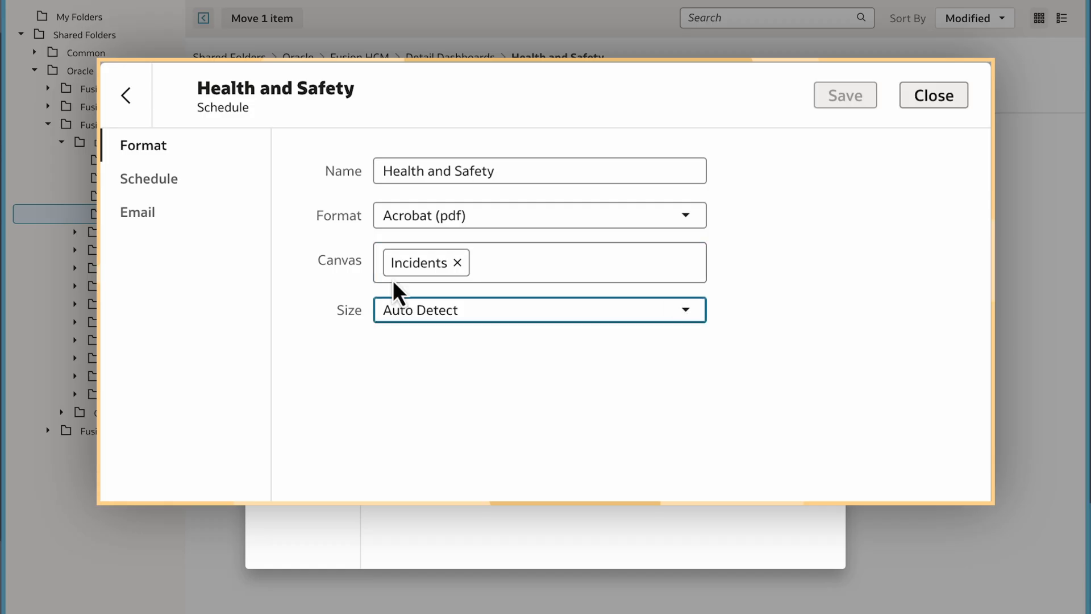
Start on 7/31/2025 at 9:35 PM, repeat monthly every fourth Wednesday, ending 8/31/2025.
click(149, 178)
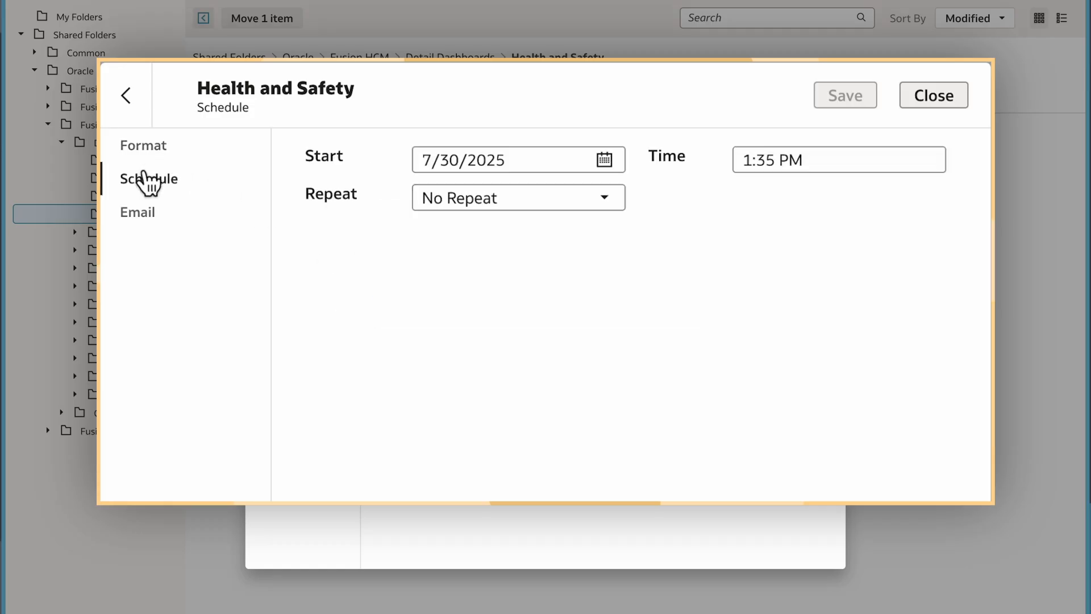
text(7/31/2025)
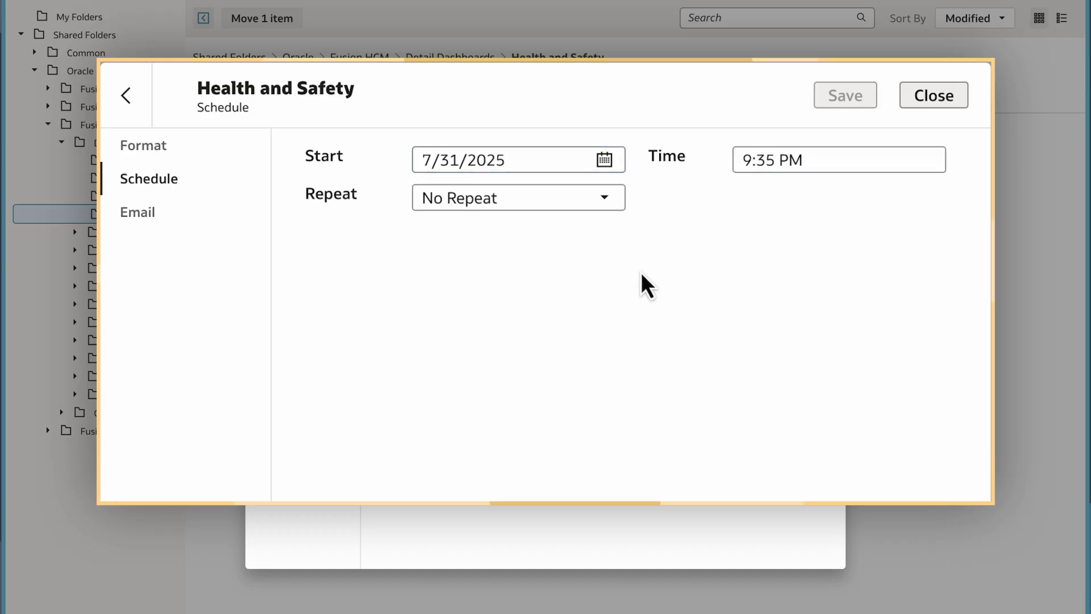
click(518, 197)
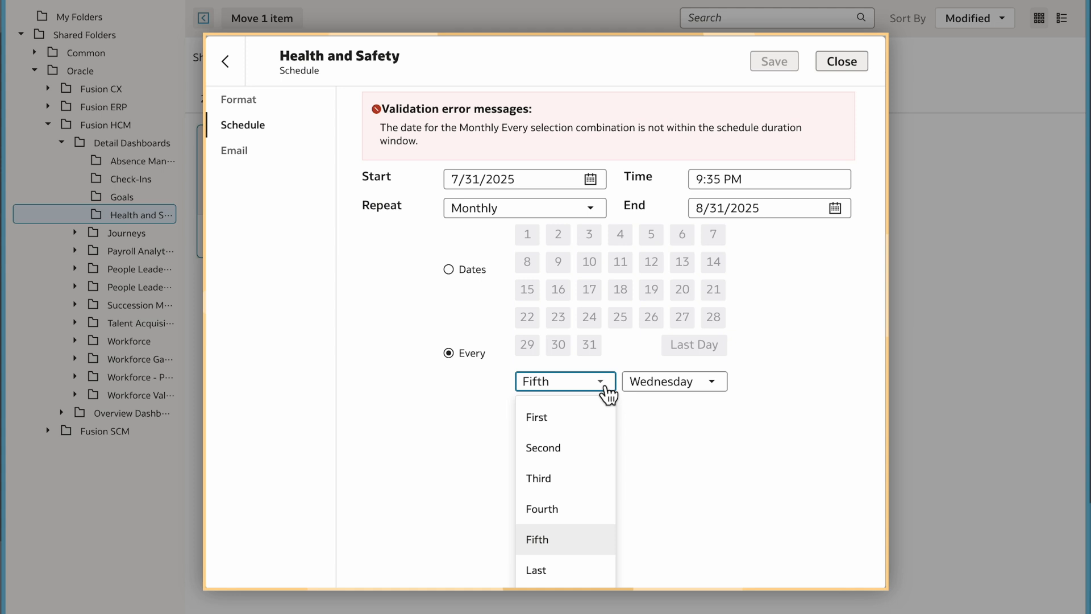
click(542, 509)
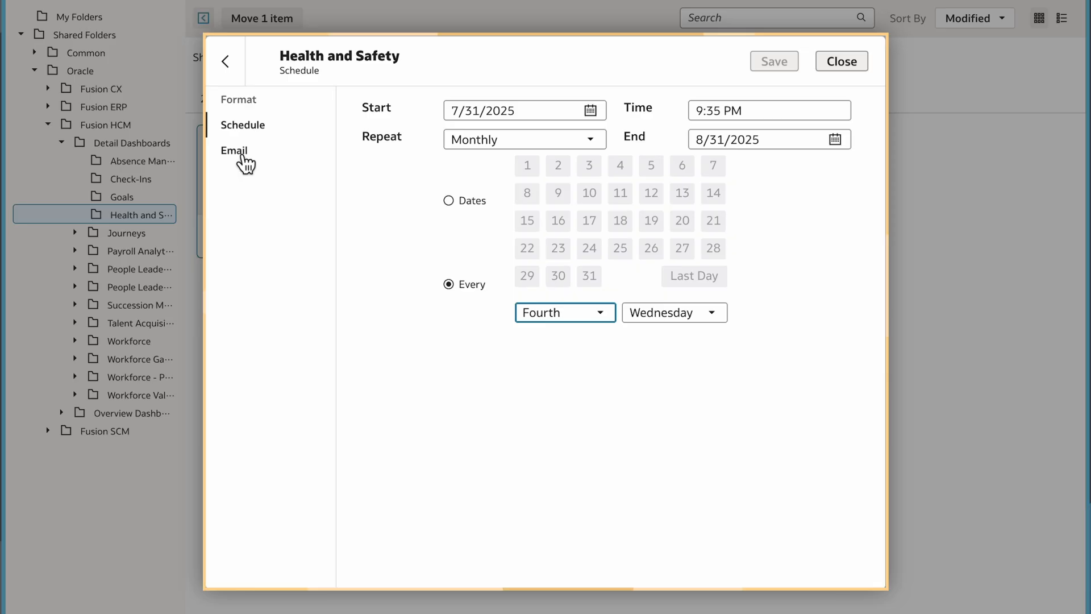
click(234, 150)
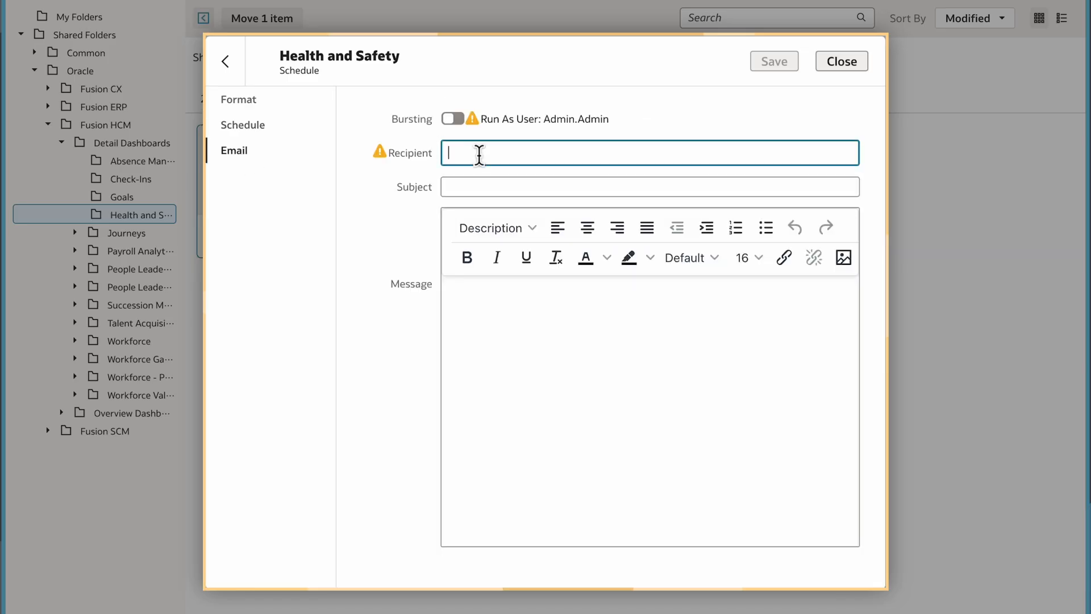
text(Example@example.com)
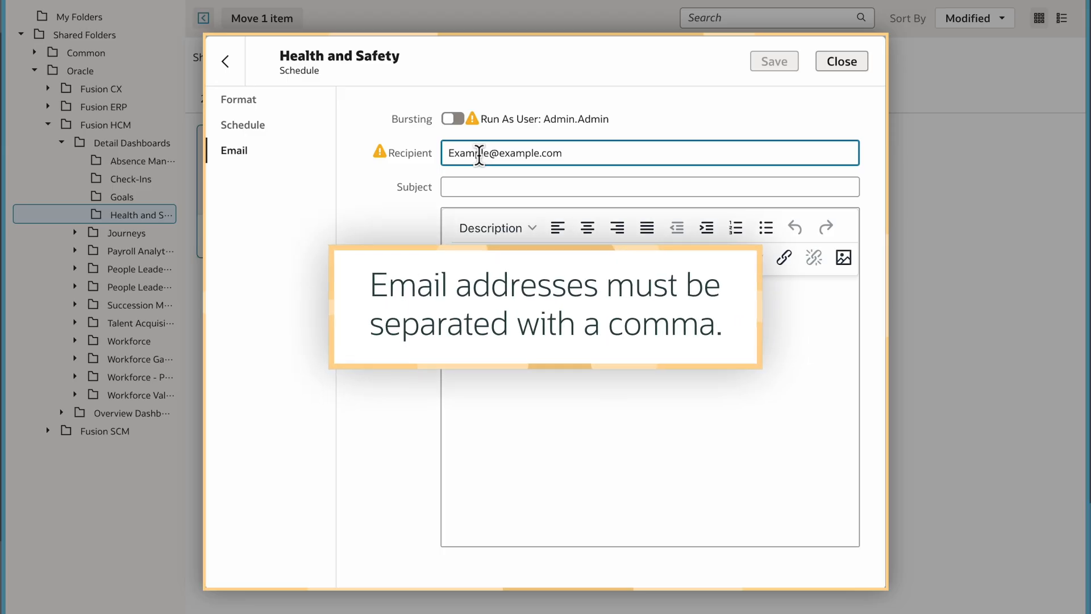
text(Hello all,)
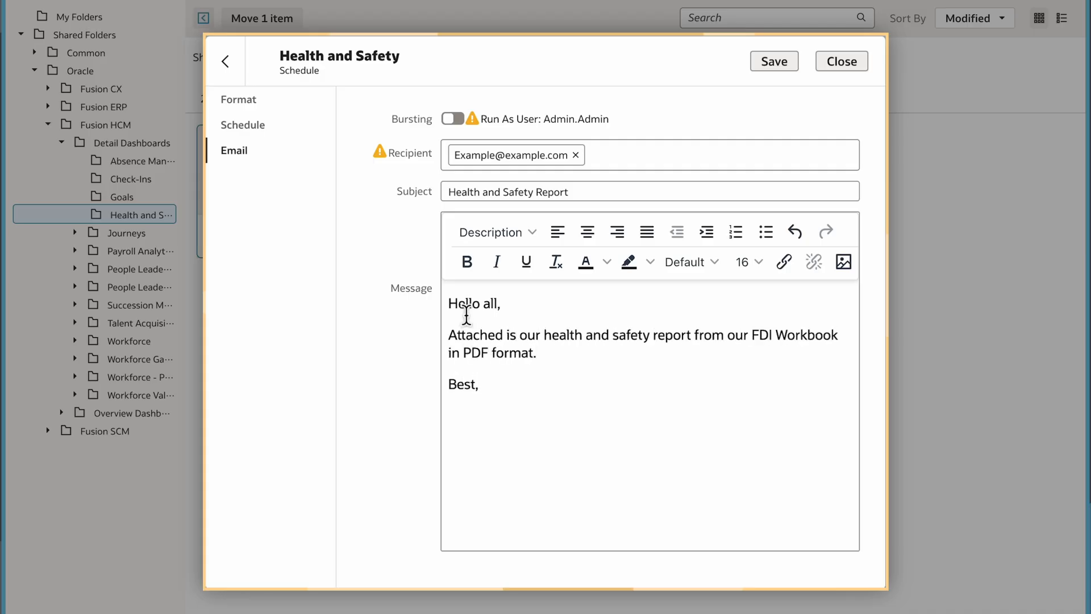
text(Your Admin)
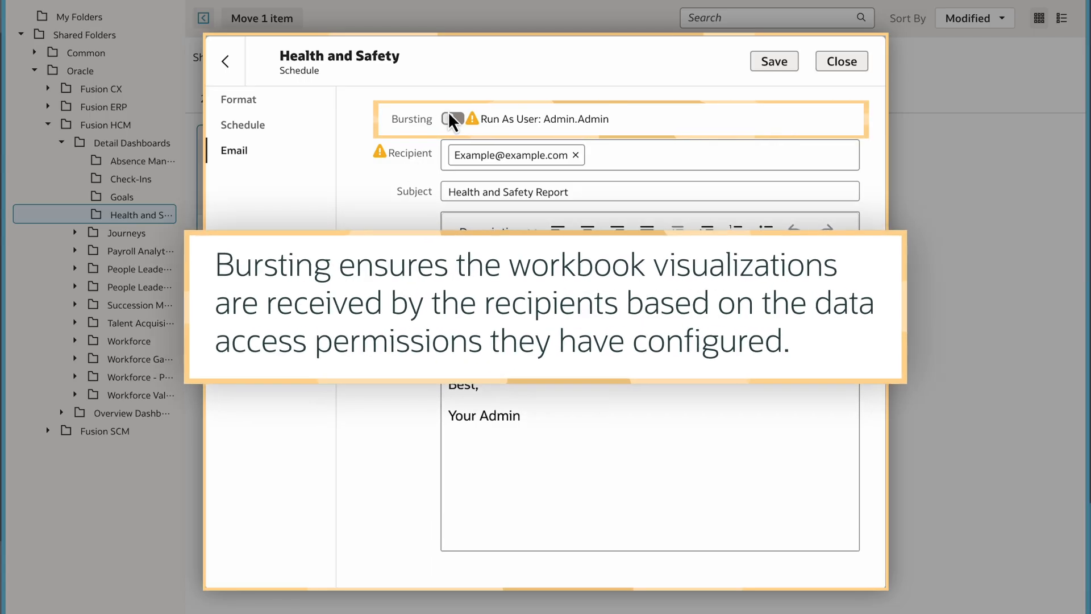
click(452, 119)
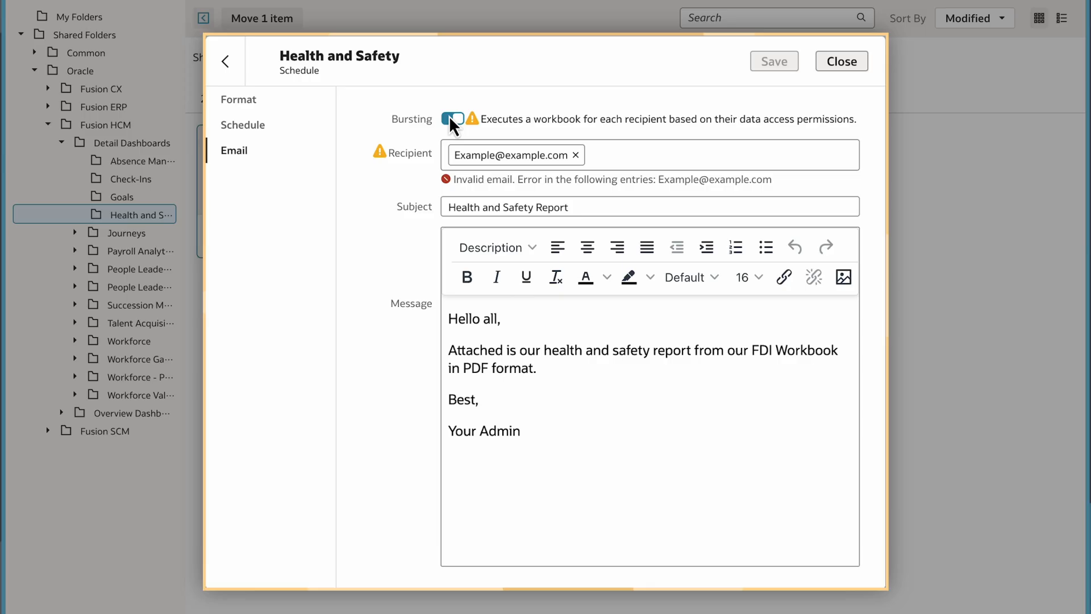
click(452, 119)
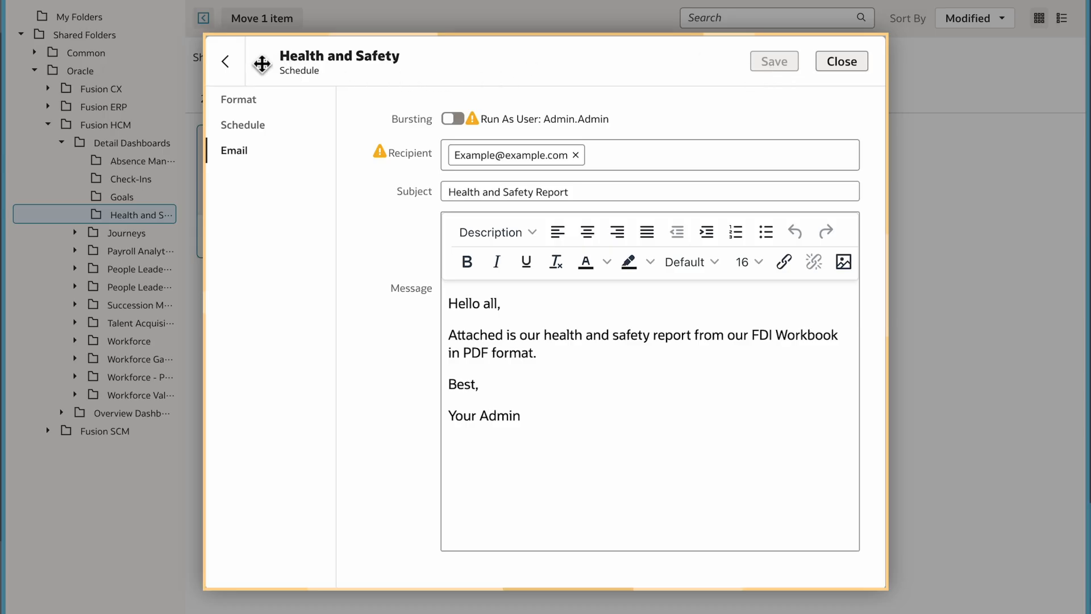
Save the schedule and view the saved row's Run and Delete actions.
click(225, 62)
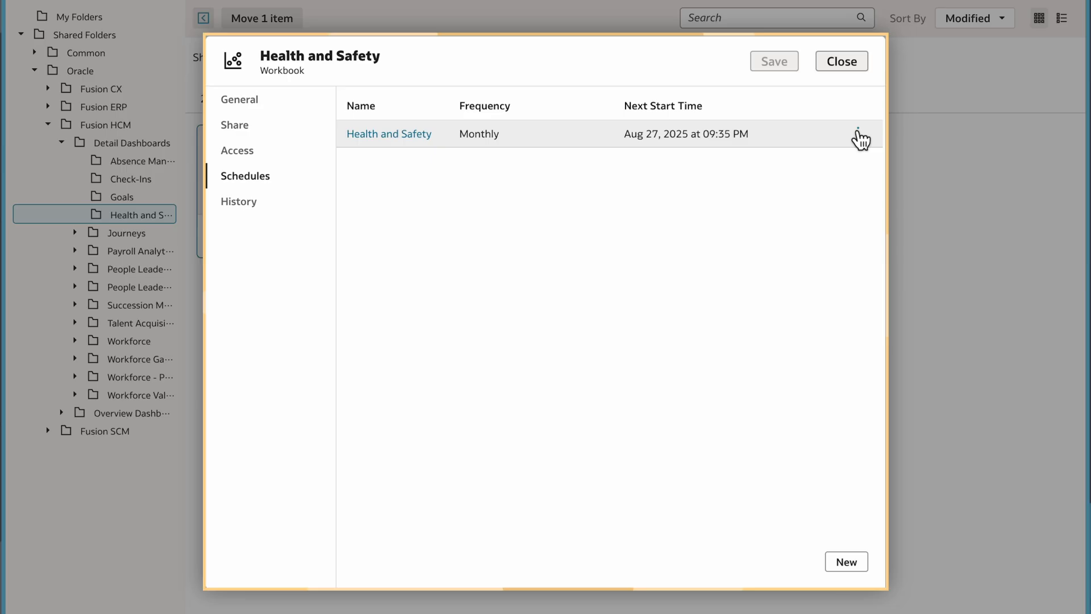
click(861, 133)
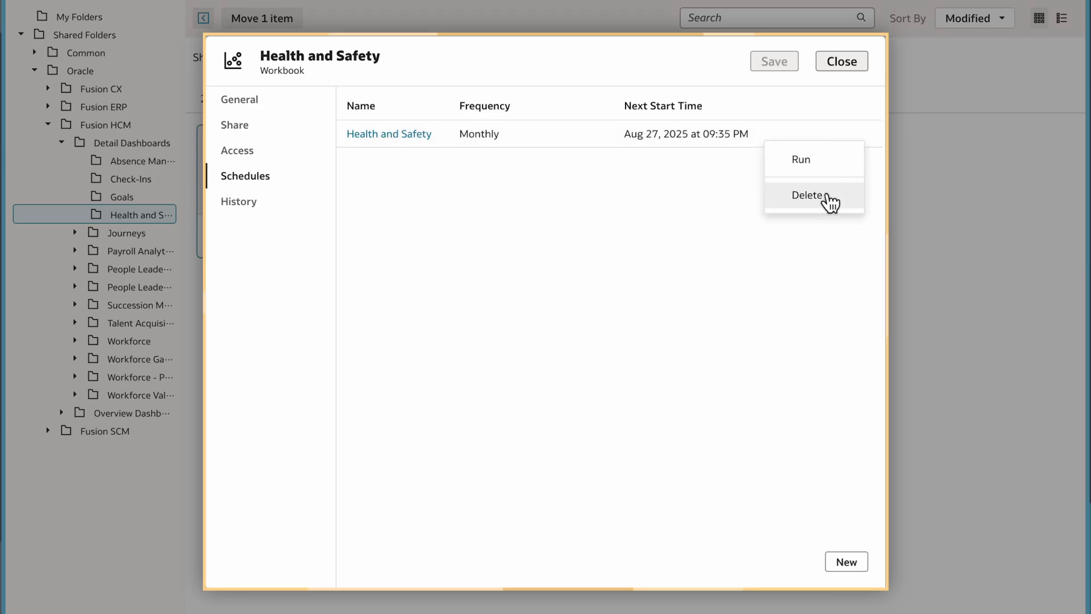
mouse_move(565, 185)
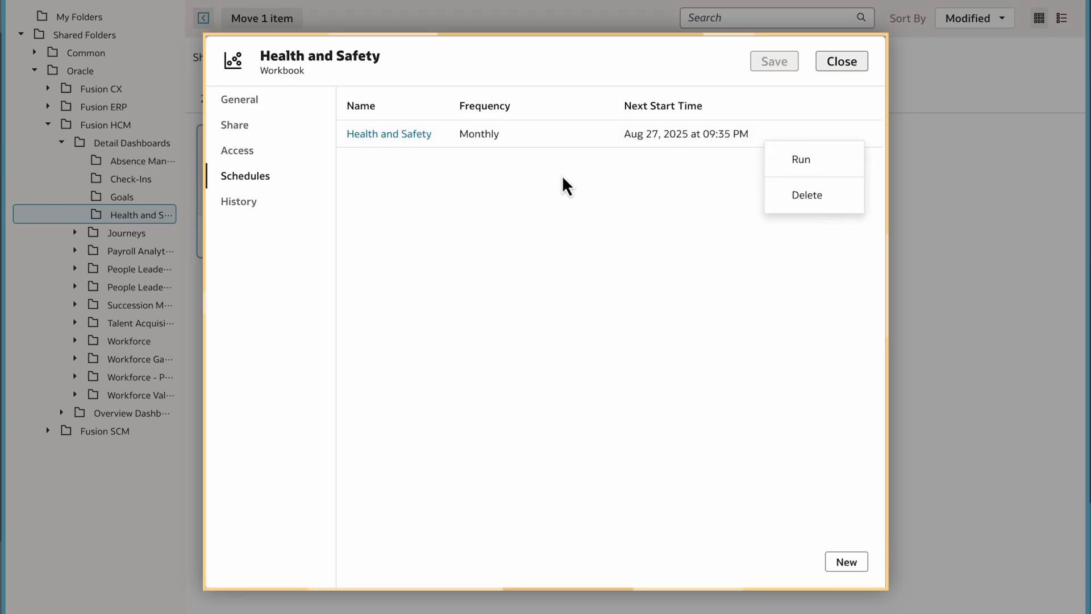